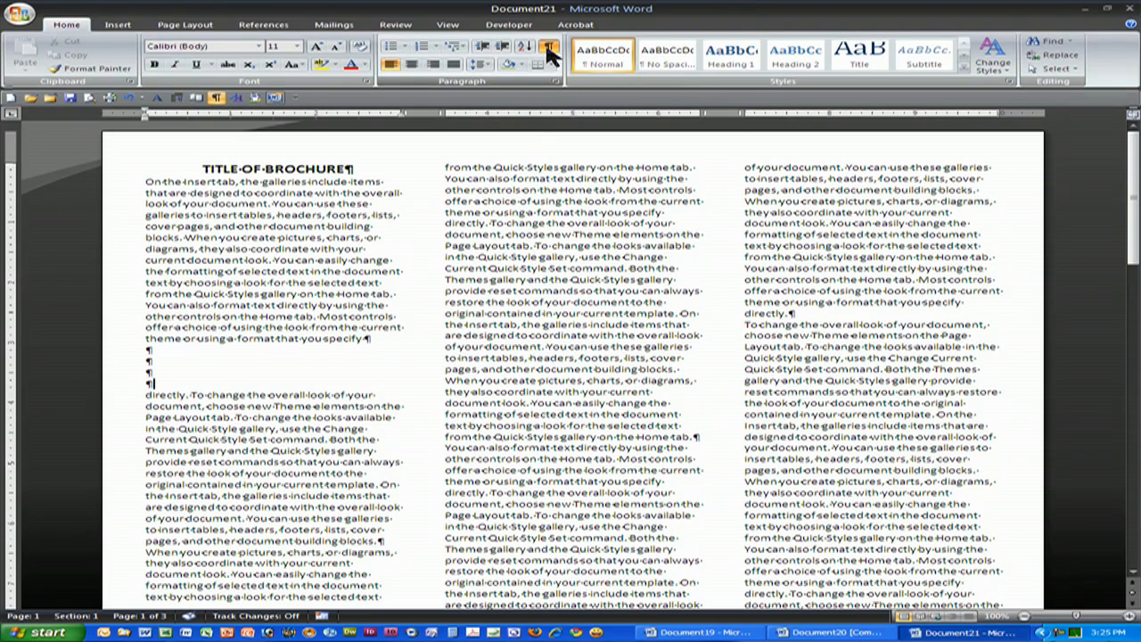
{"action": "mouse_move", "coordinate": [549, 48]}
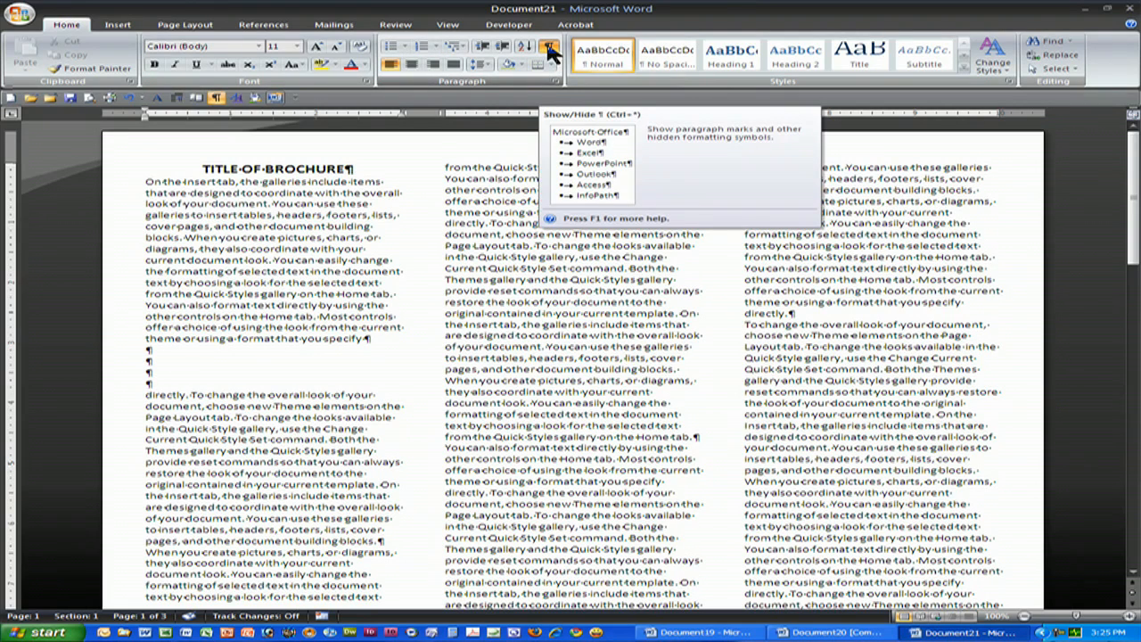